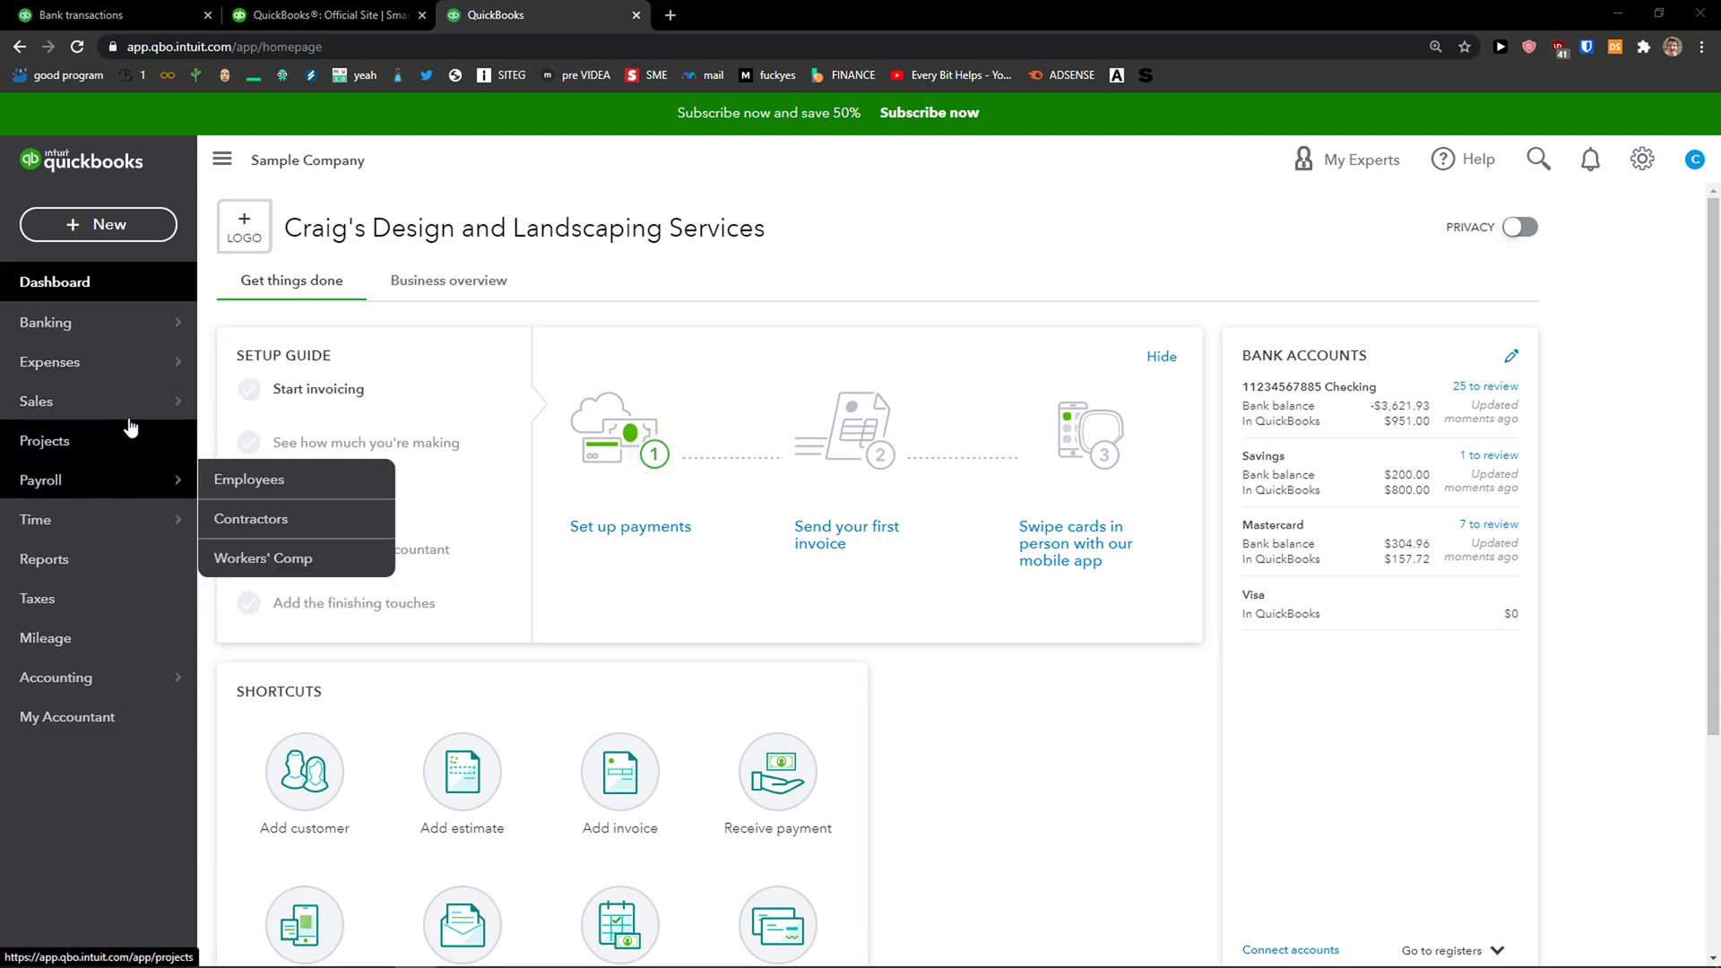
{"action": "mouse_move", "coordinate": [36, 400]}
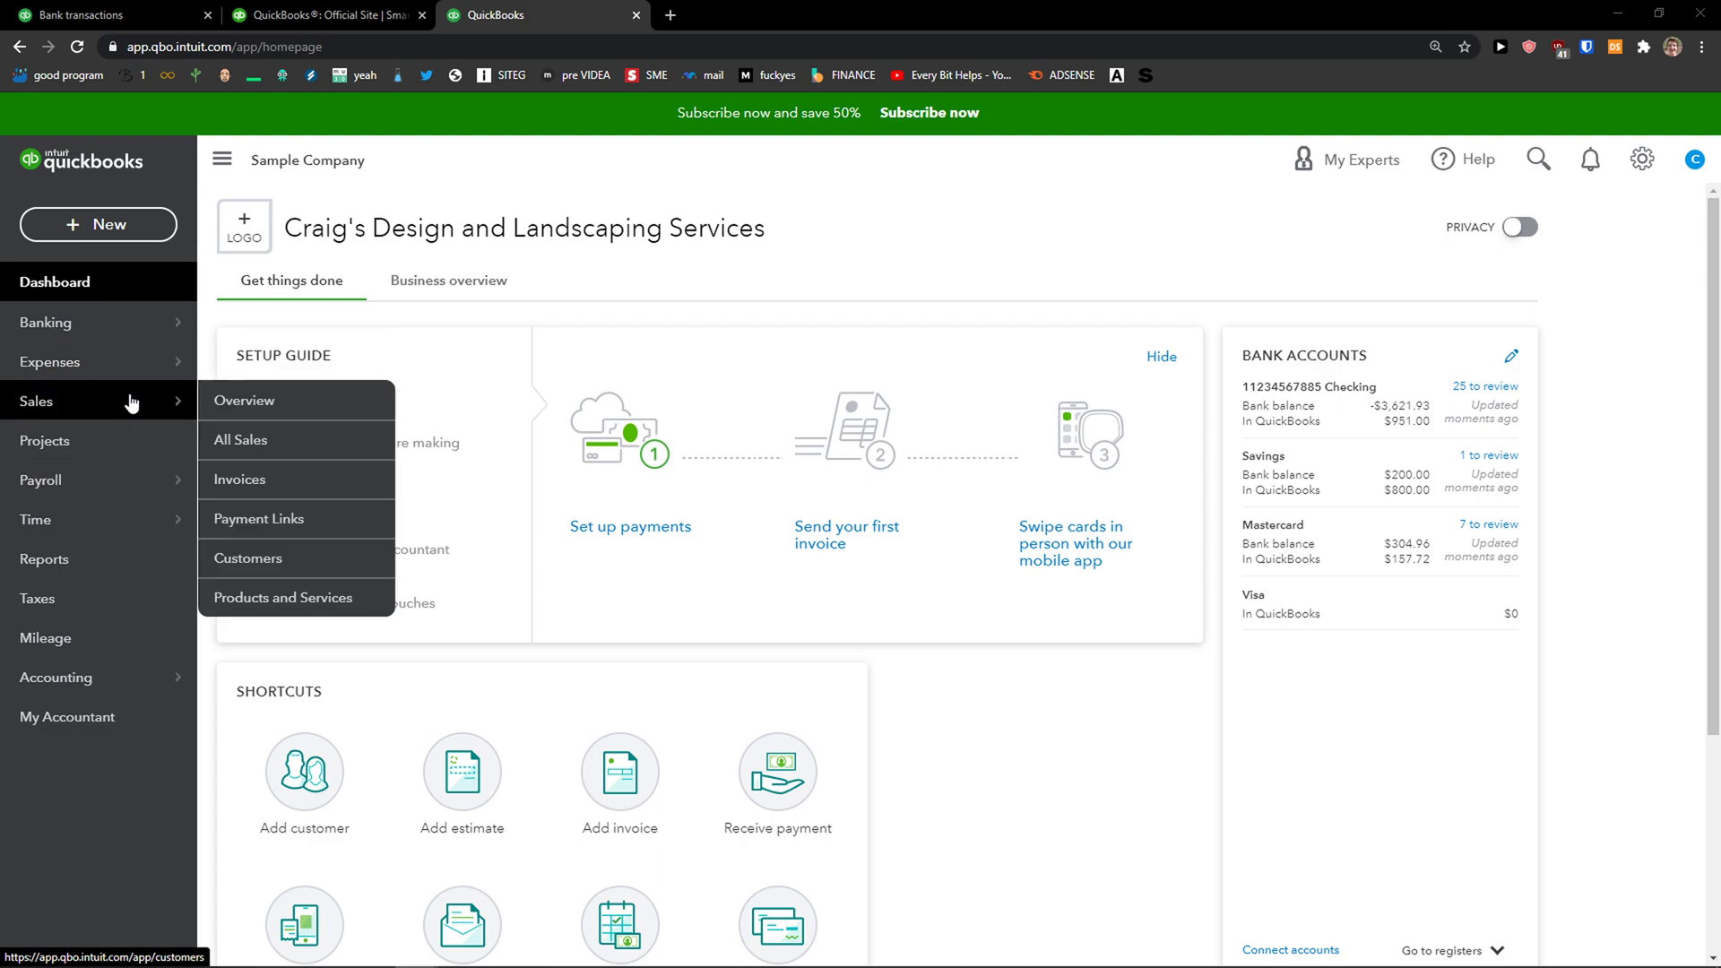
{"action": "mouse_move", "coordinate": [262, 568]}
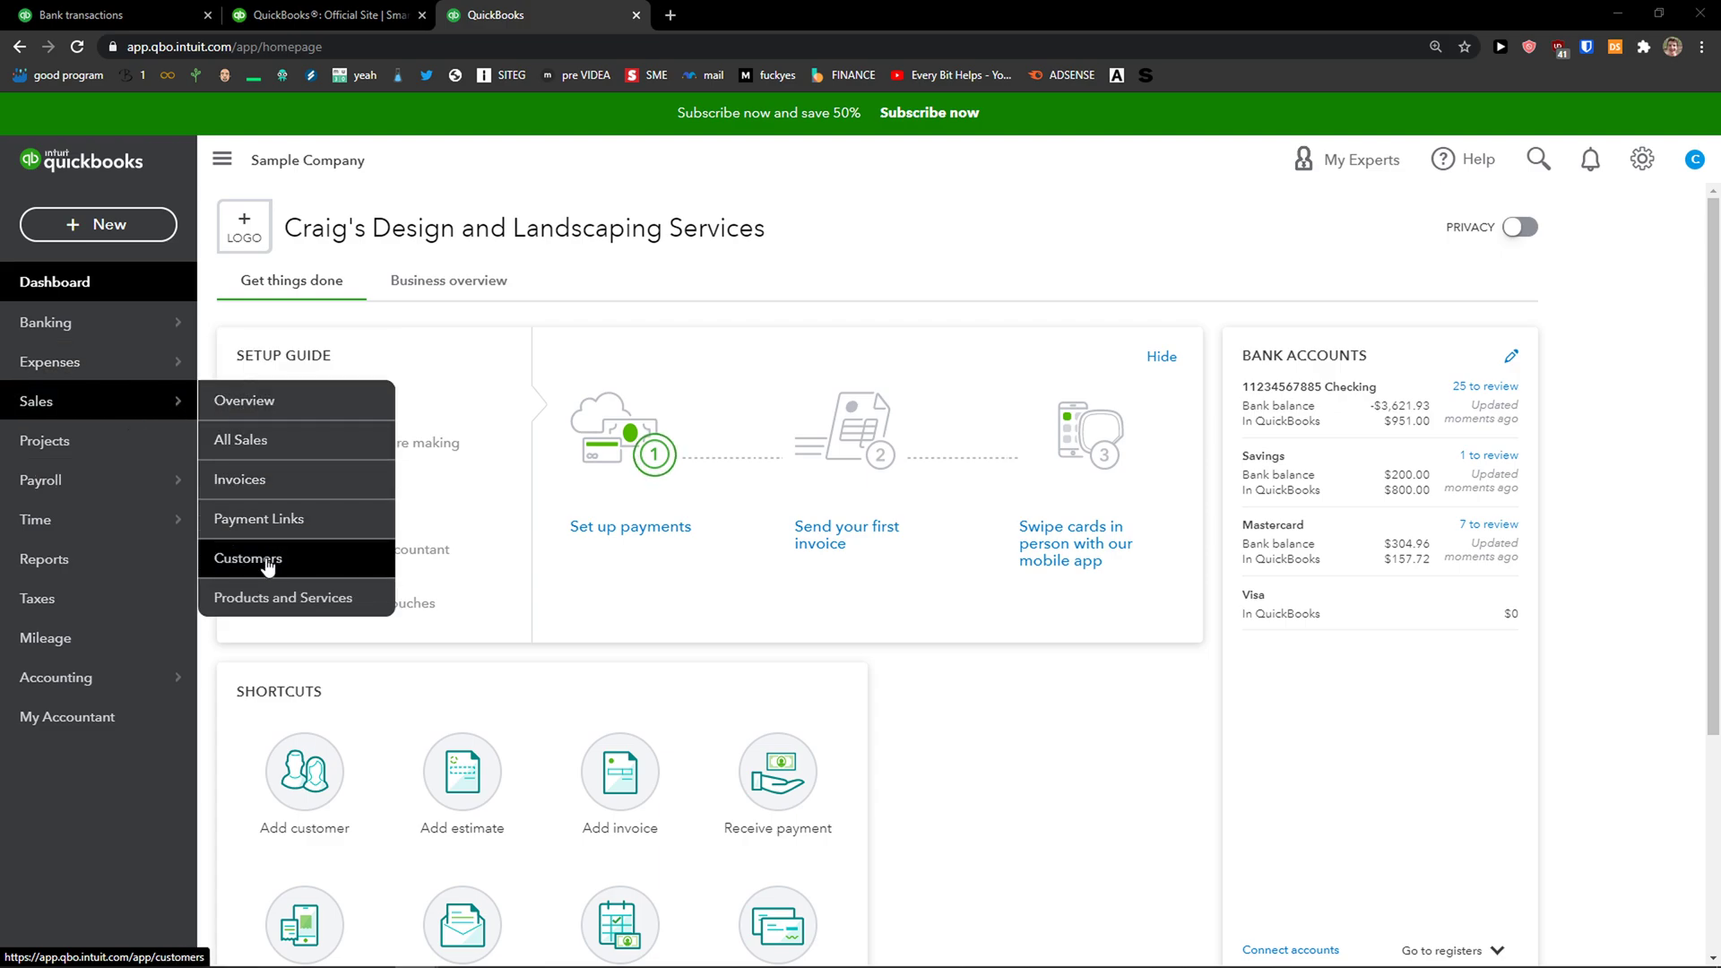
Go to Sales > Customers and open the Amy's Bird Sanctuary customer record.
{"action": "left_click", "coordinate": [248, 559]}
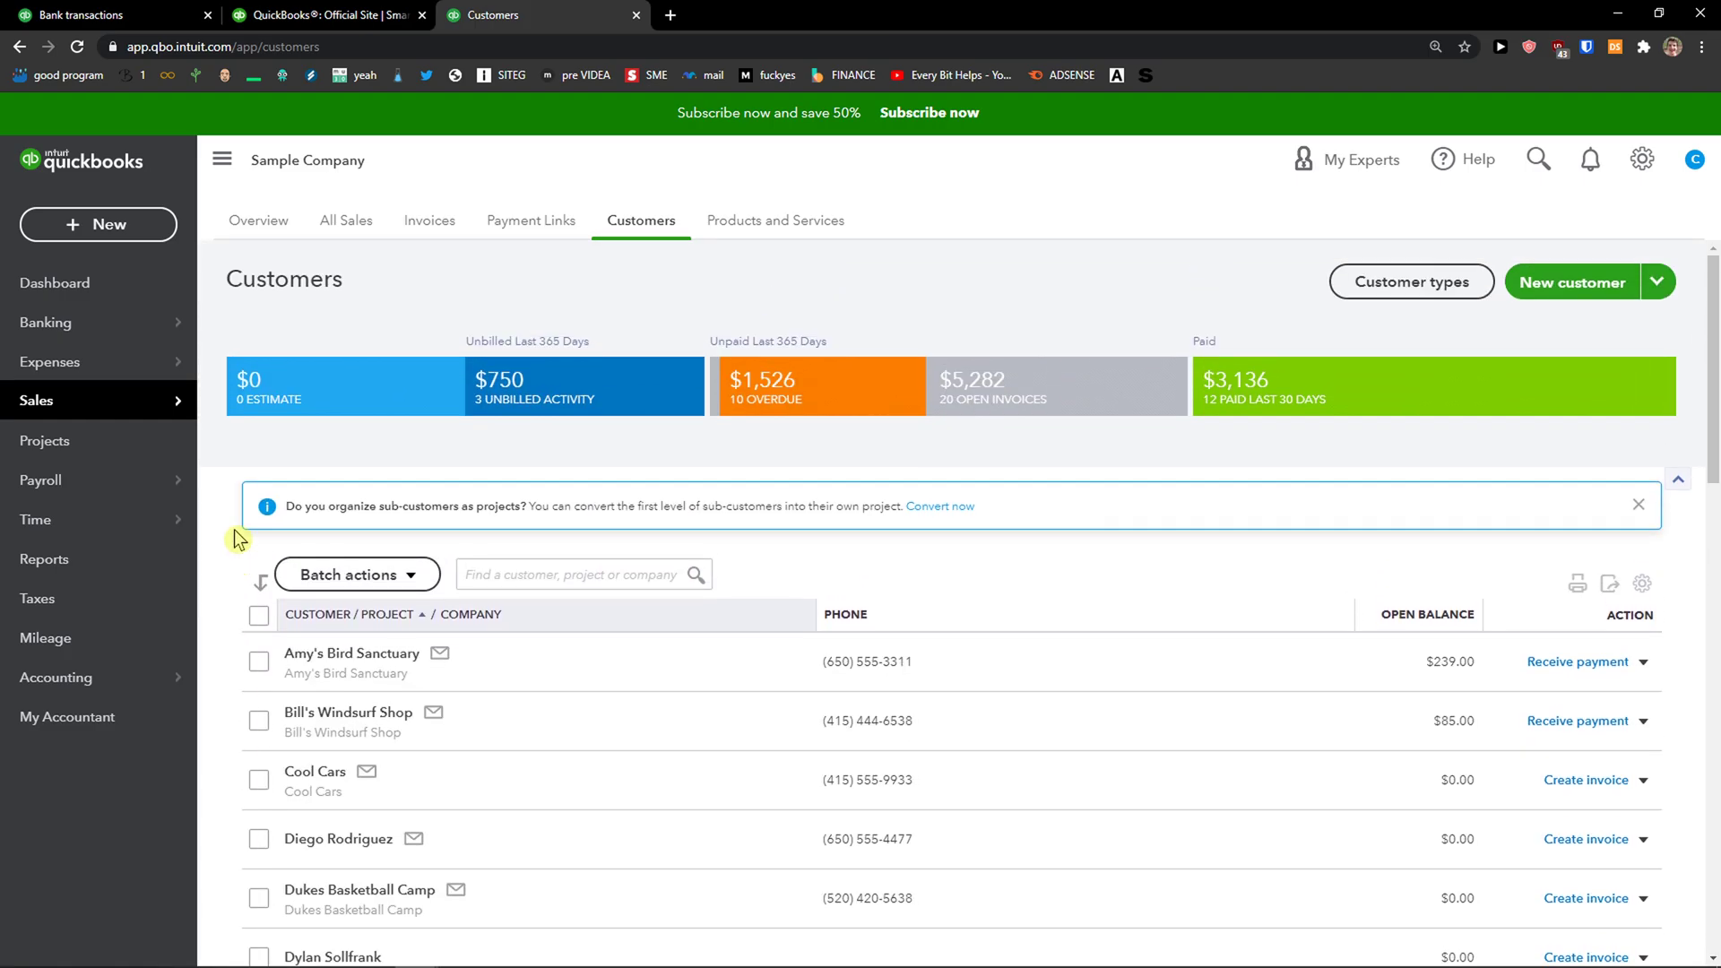
{"action": "scroll", "scroll_direction": "down", "scroll_amount": 3}
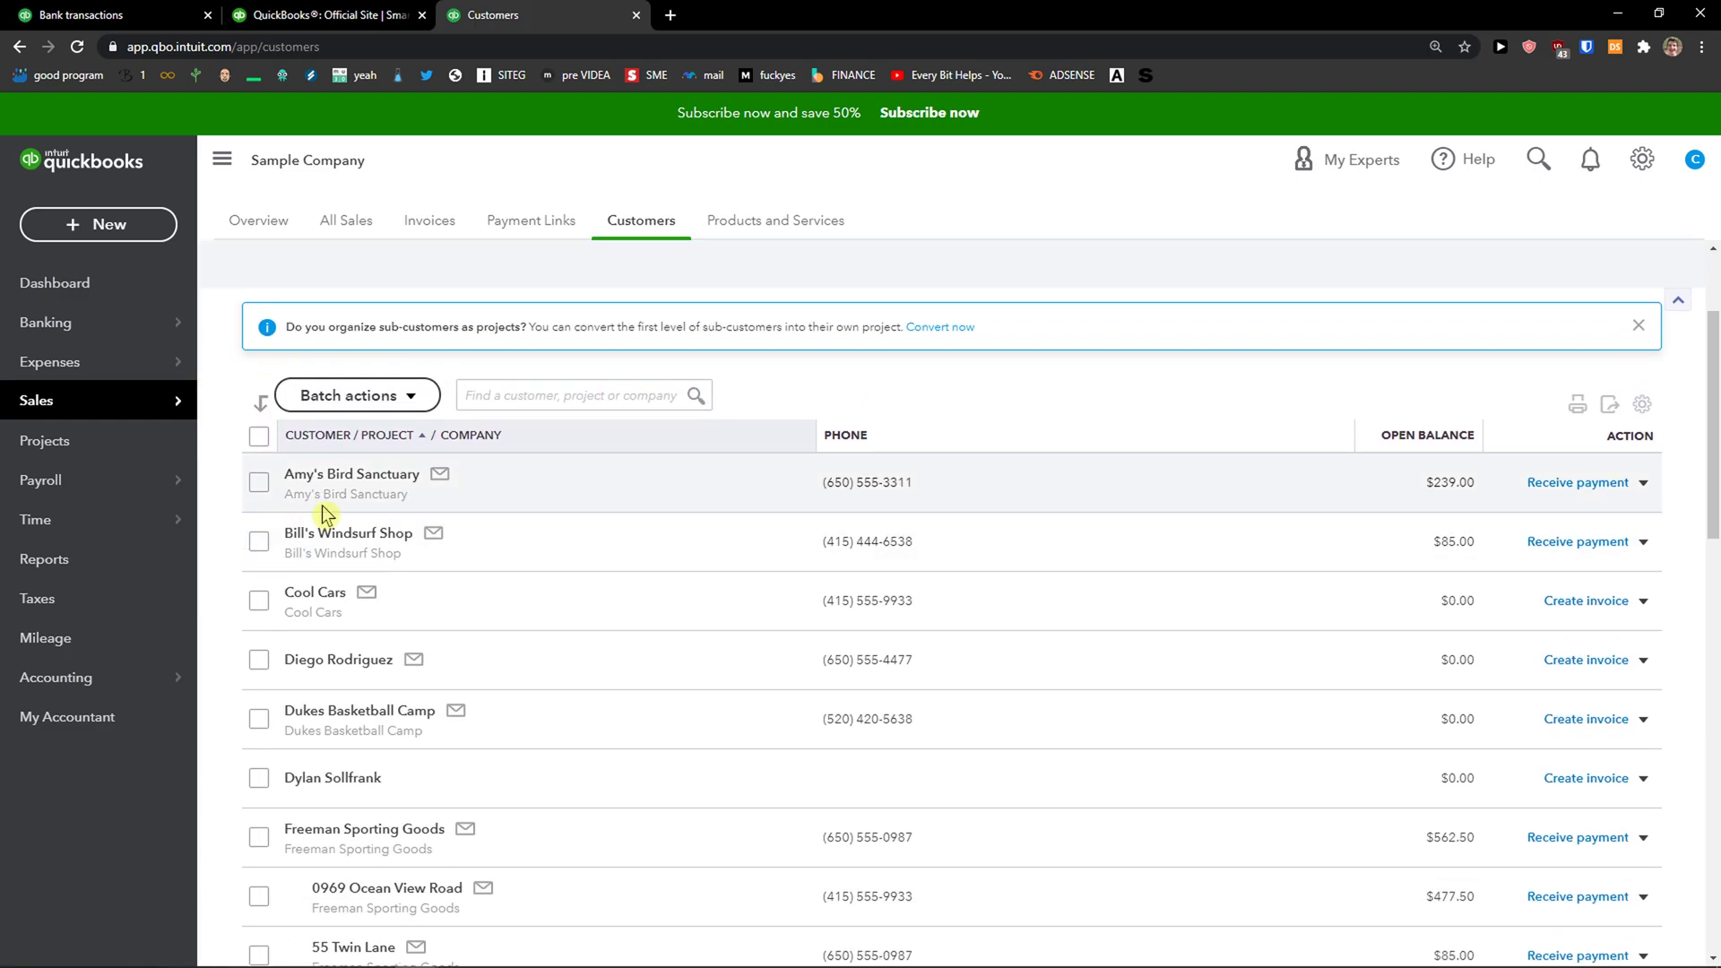
{"action": "mouse_move", "coordinate": [351, 473]}
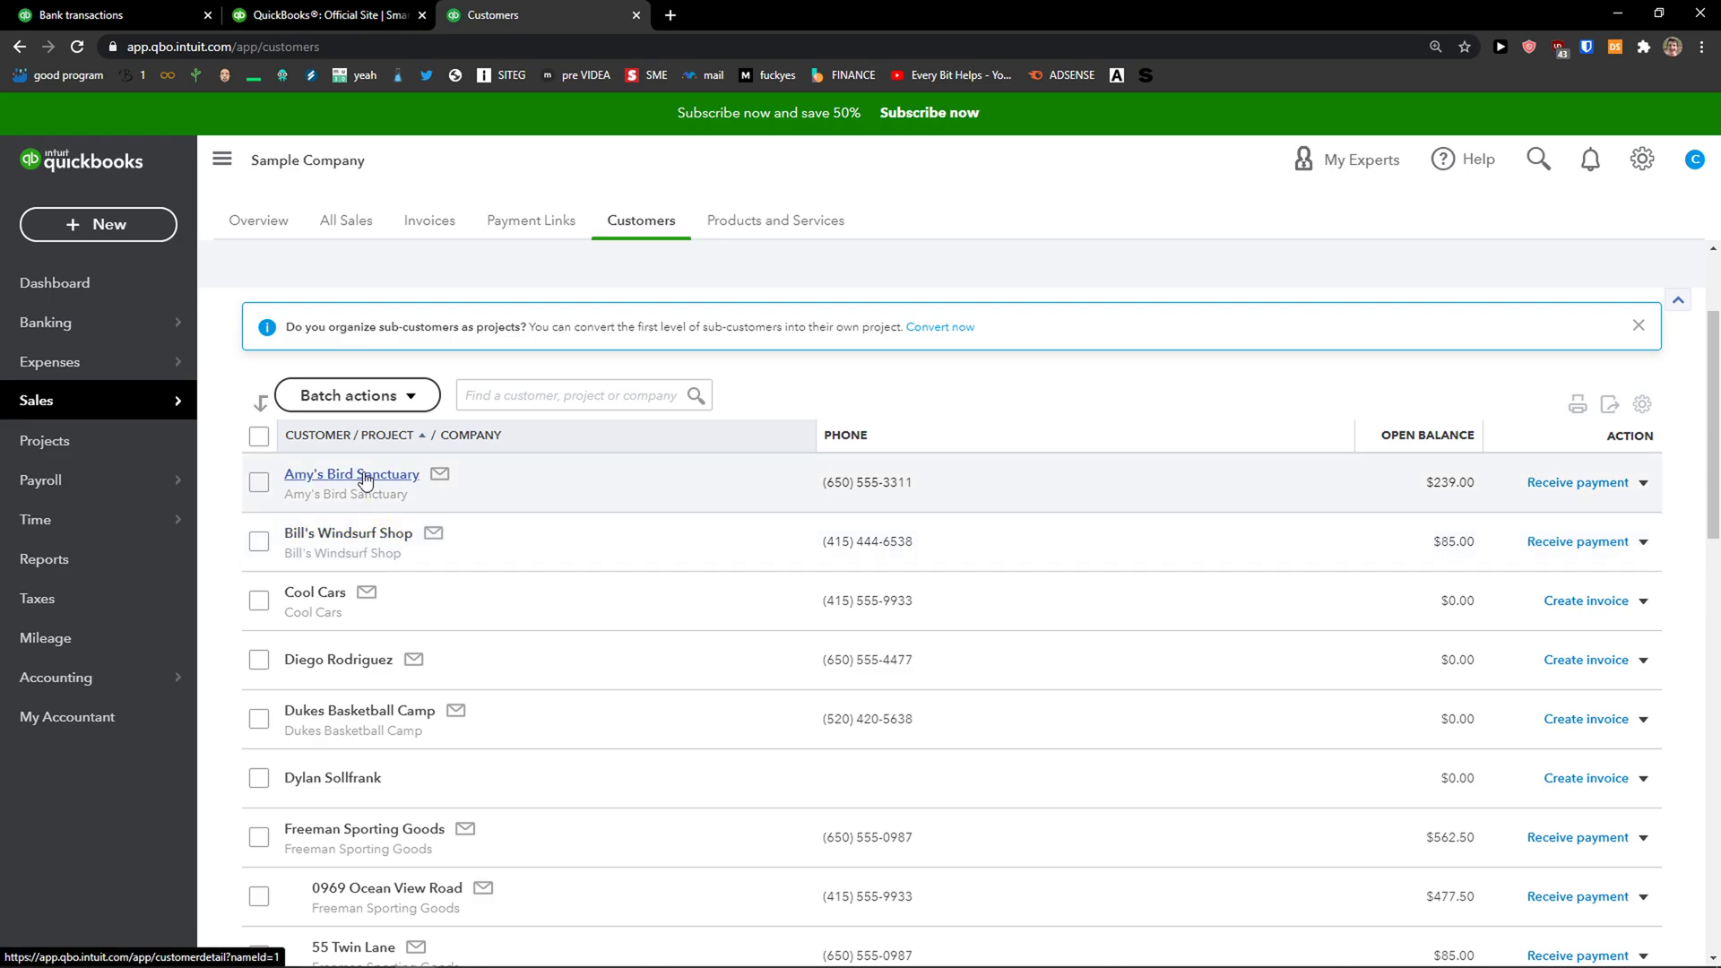
{"action": "left_click", "coordinate": [351, 473]}
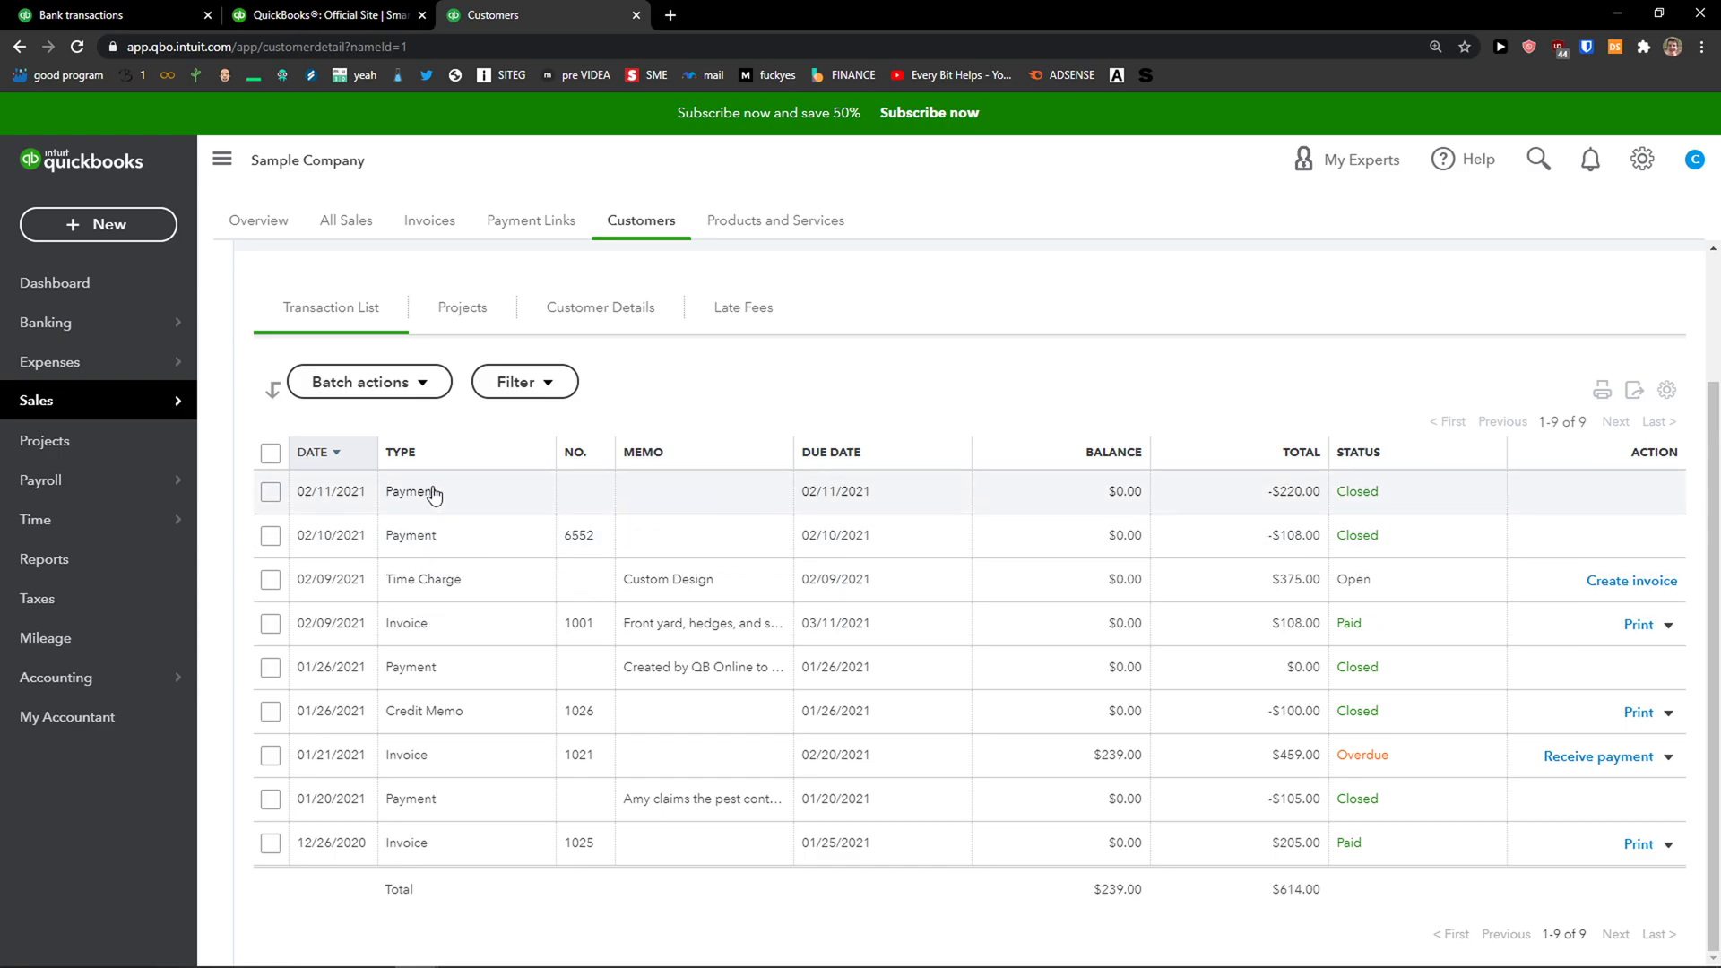
Open the $220 payment of 02/11/2021, choose More > Delete and confirm Yes.
{"action": "left_click", "coordinate": [413, 491]}
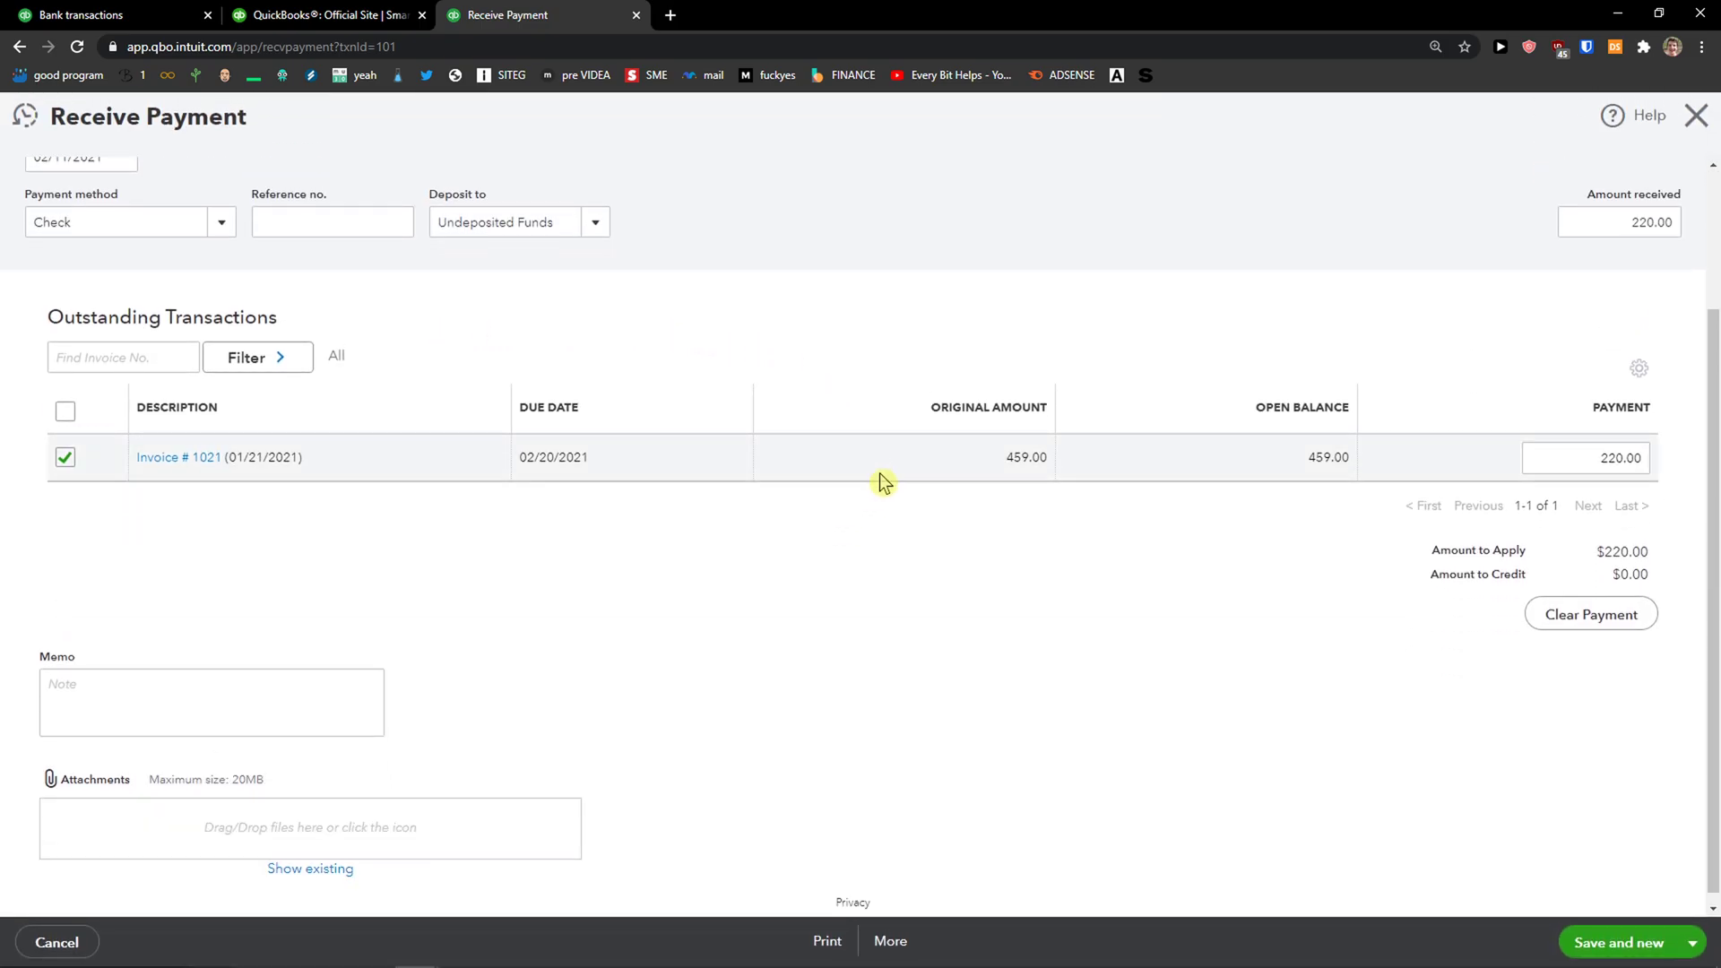
{"action": "mouse_move", "coordinate": [887, 941]}
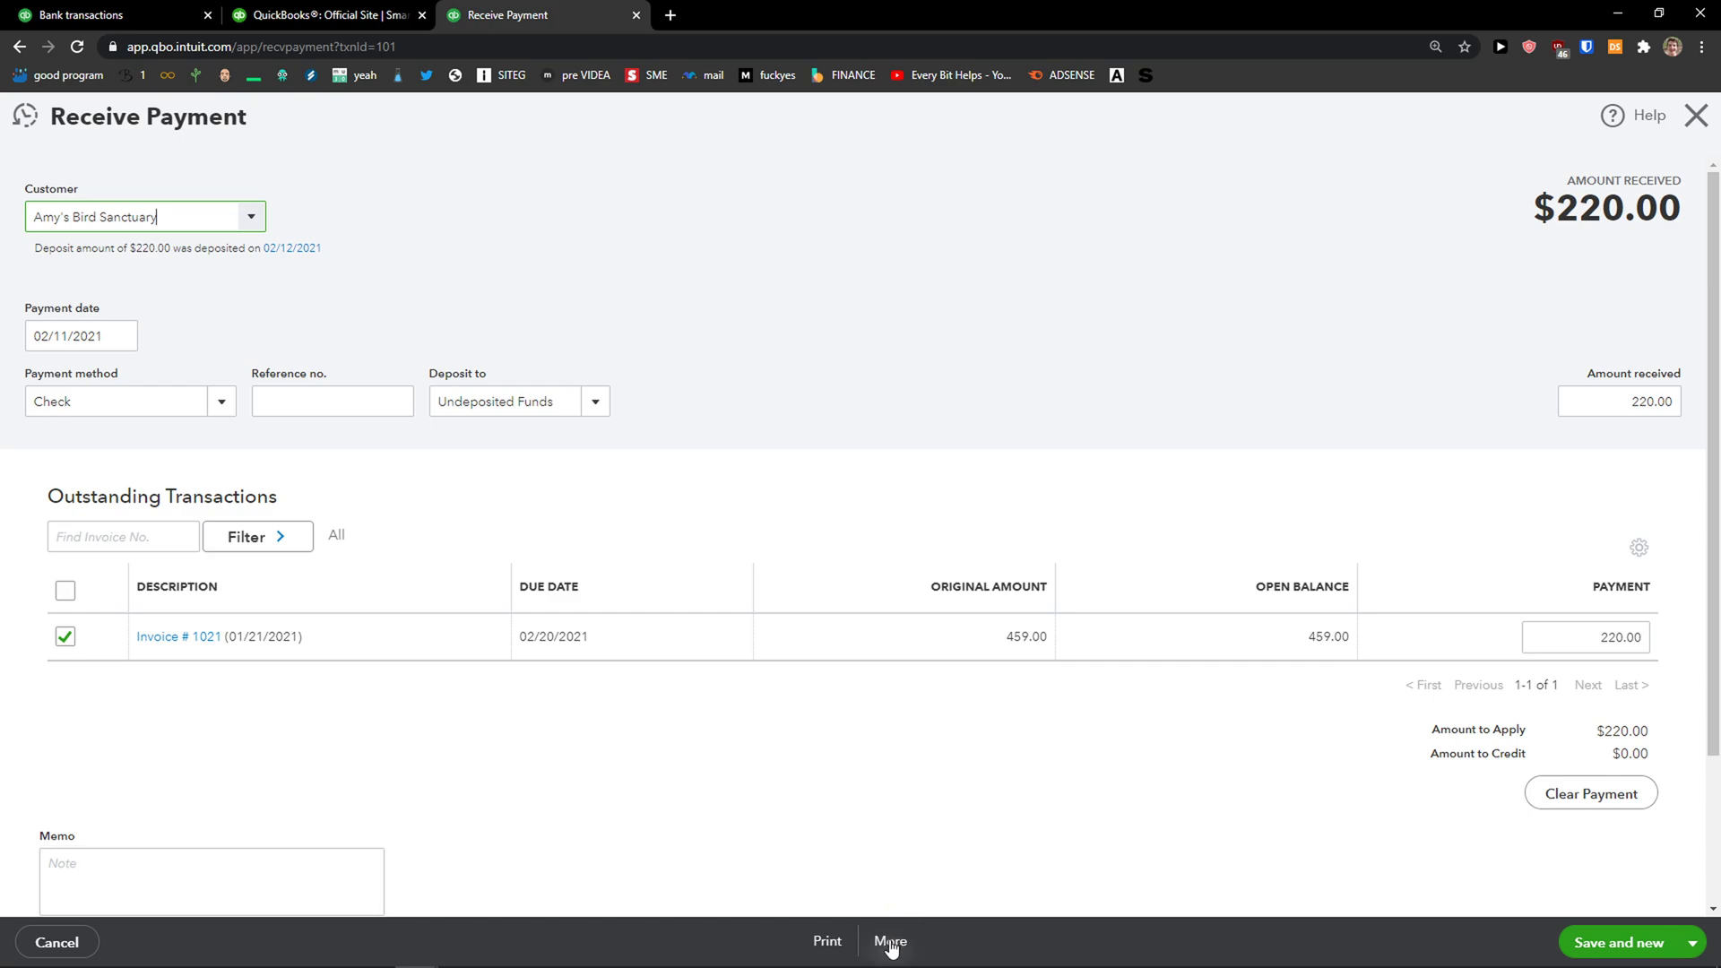
{"action": "left_click", "coordinate": [891, 941]}
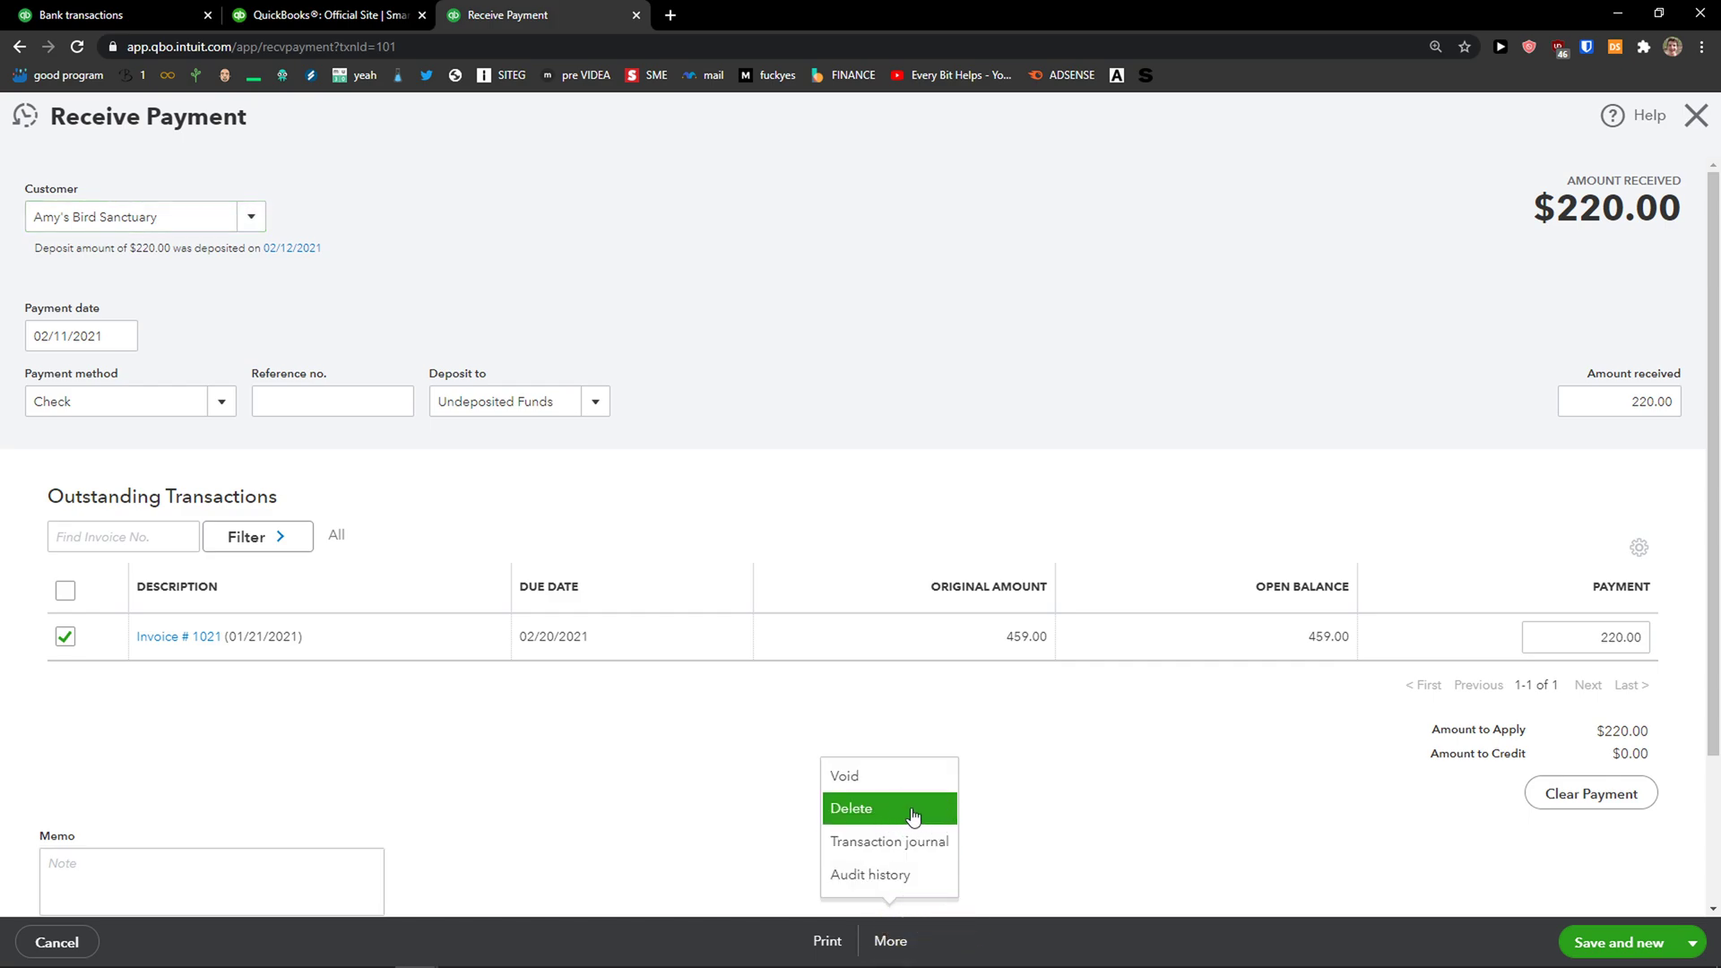
{"action": "left_click", "coordinate": [850, 808]}
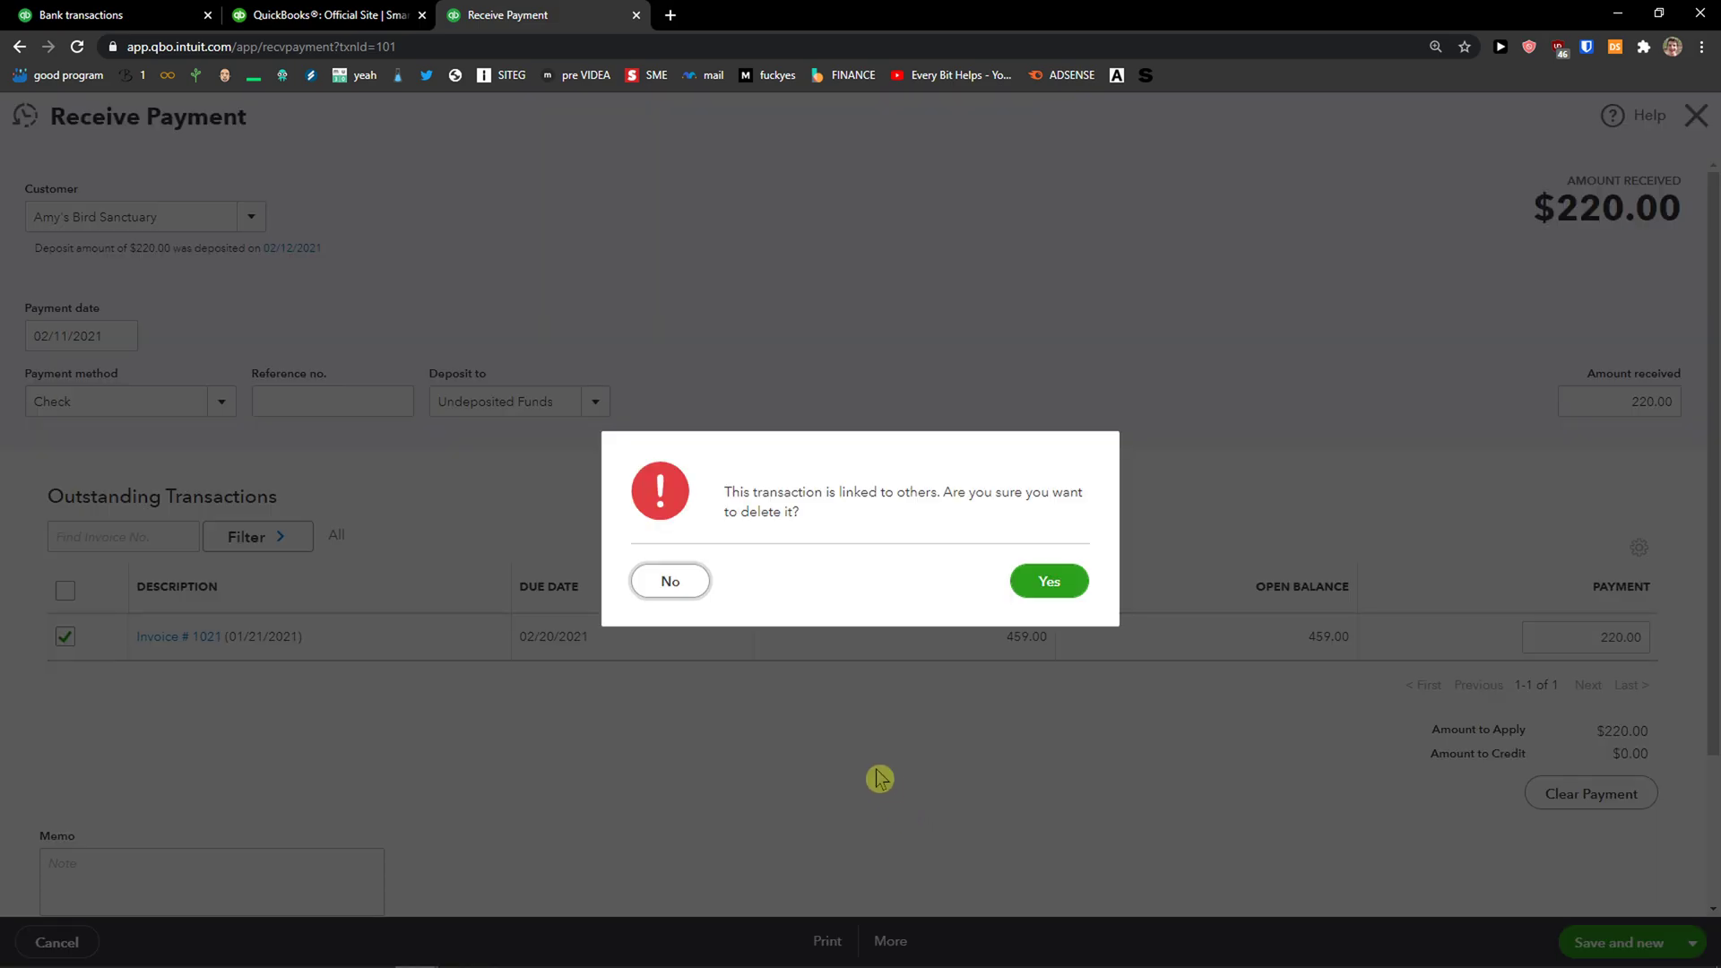
{"action": "left_click_drag", "start_coordinate": [731, 491], "coordinate": [1015, 511]}
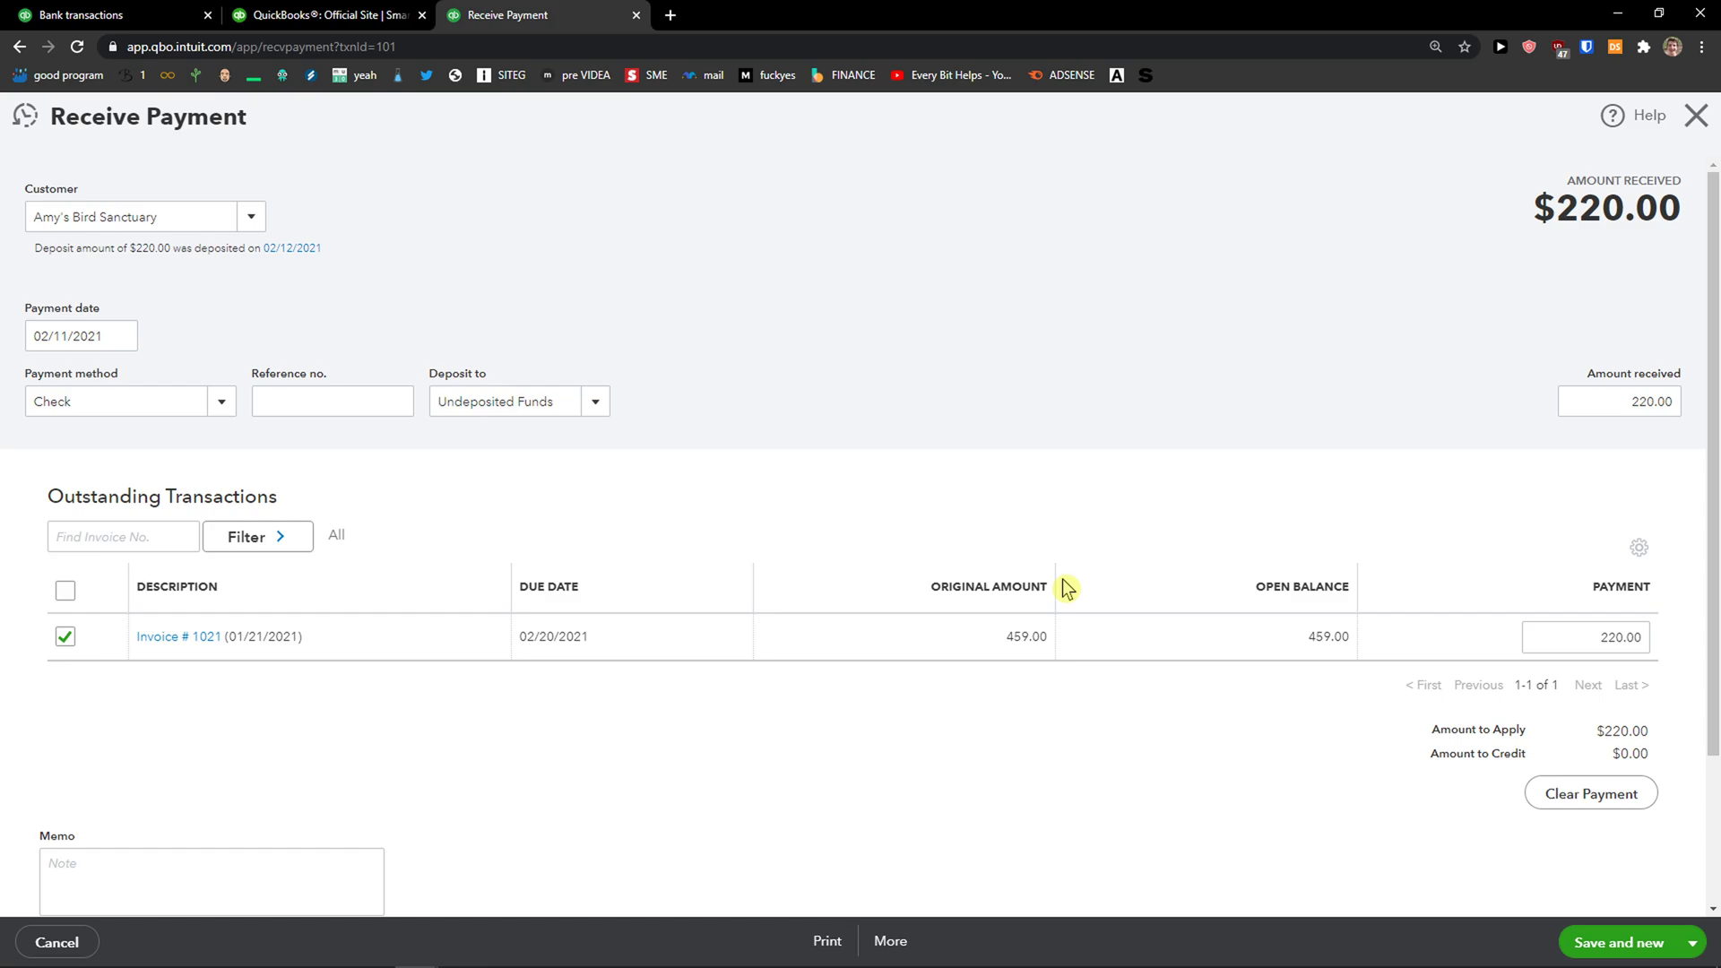
Retry the delete and highlight the 'transaction has been deposited' error banner.
{"action": "left_click", "coordinate": [891, 941]}
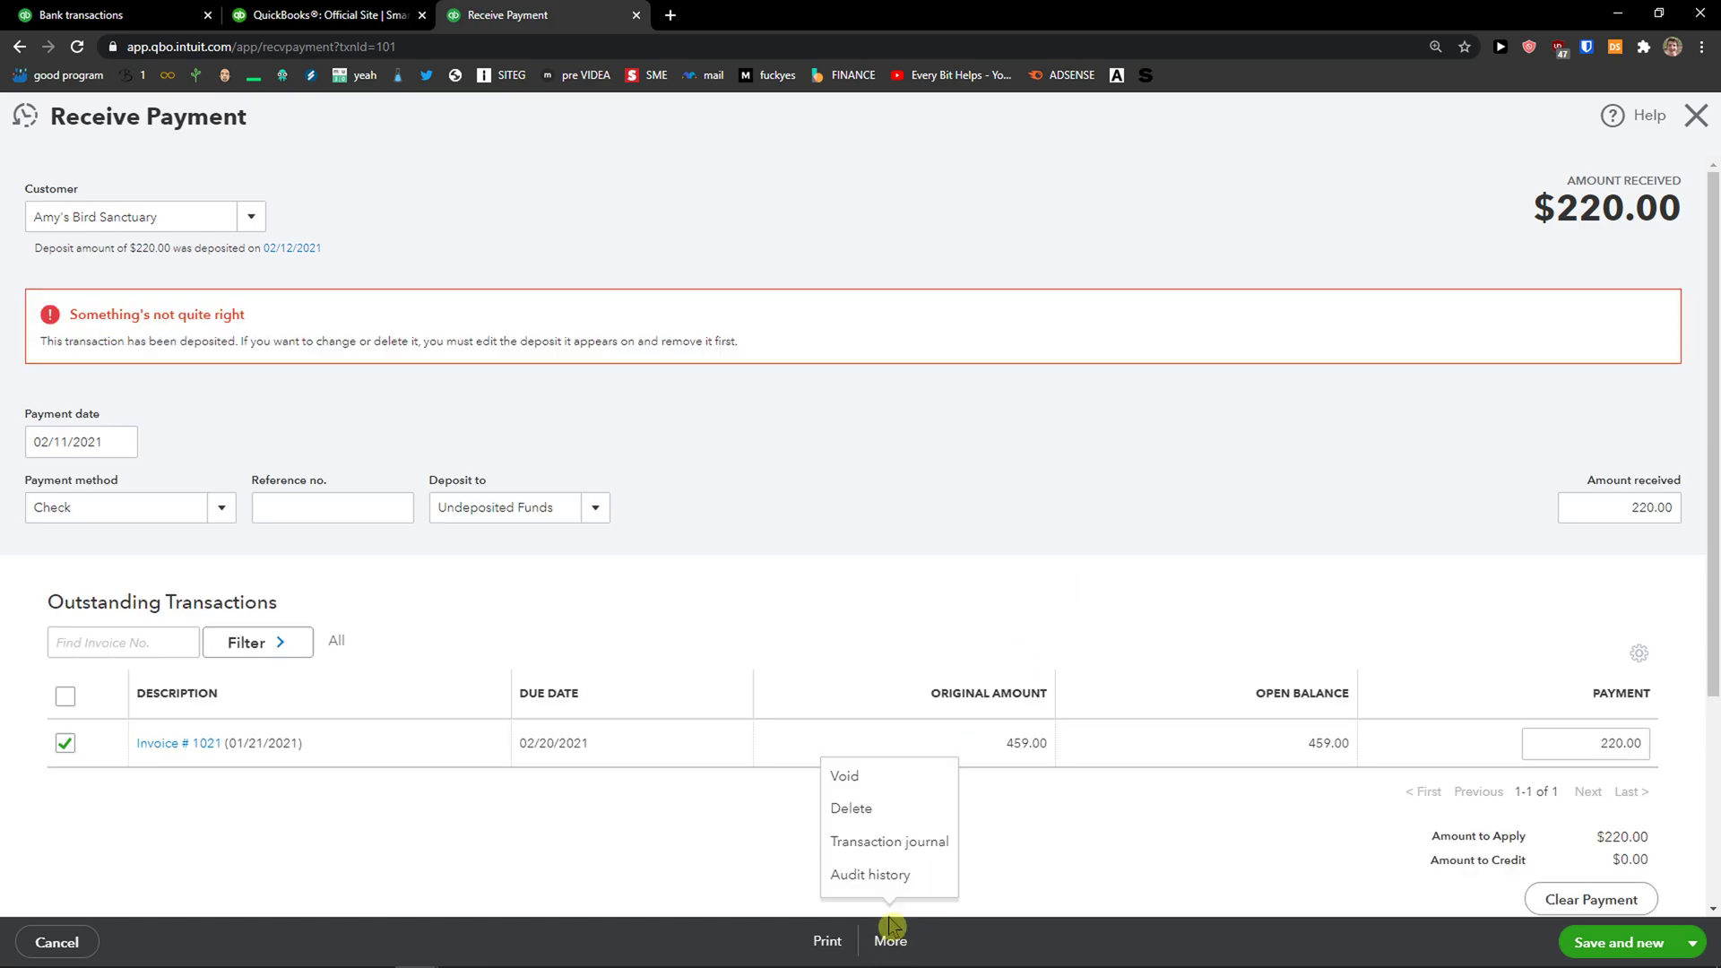
{"action": "mouse_move", "coordinate": [862, 808]}
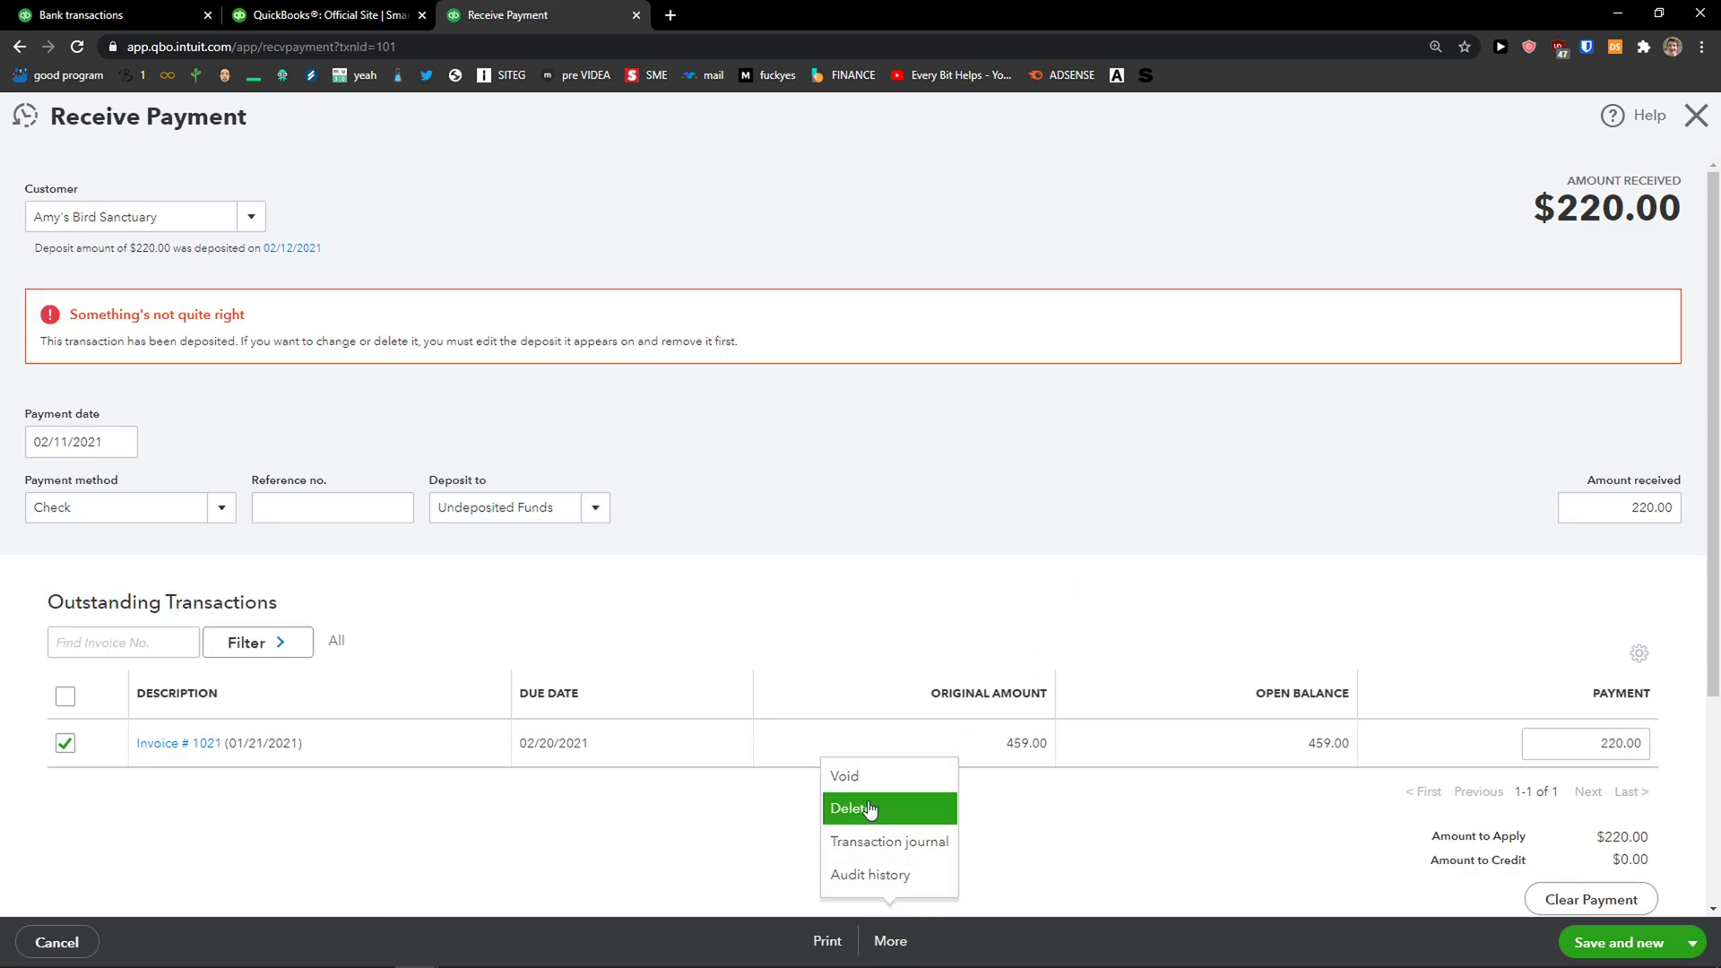
{"action": "scroll", "scroll_direction": "down", "scroll_amount": 3}
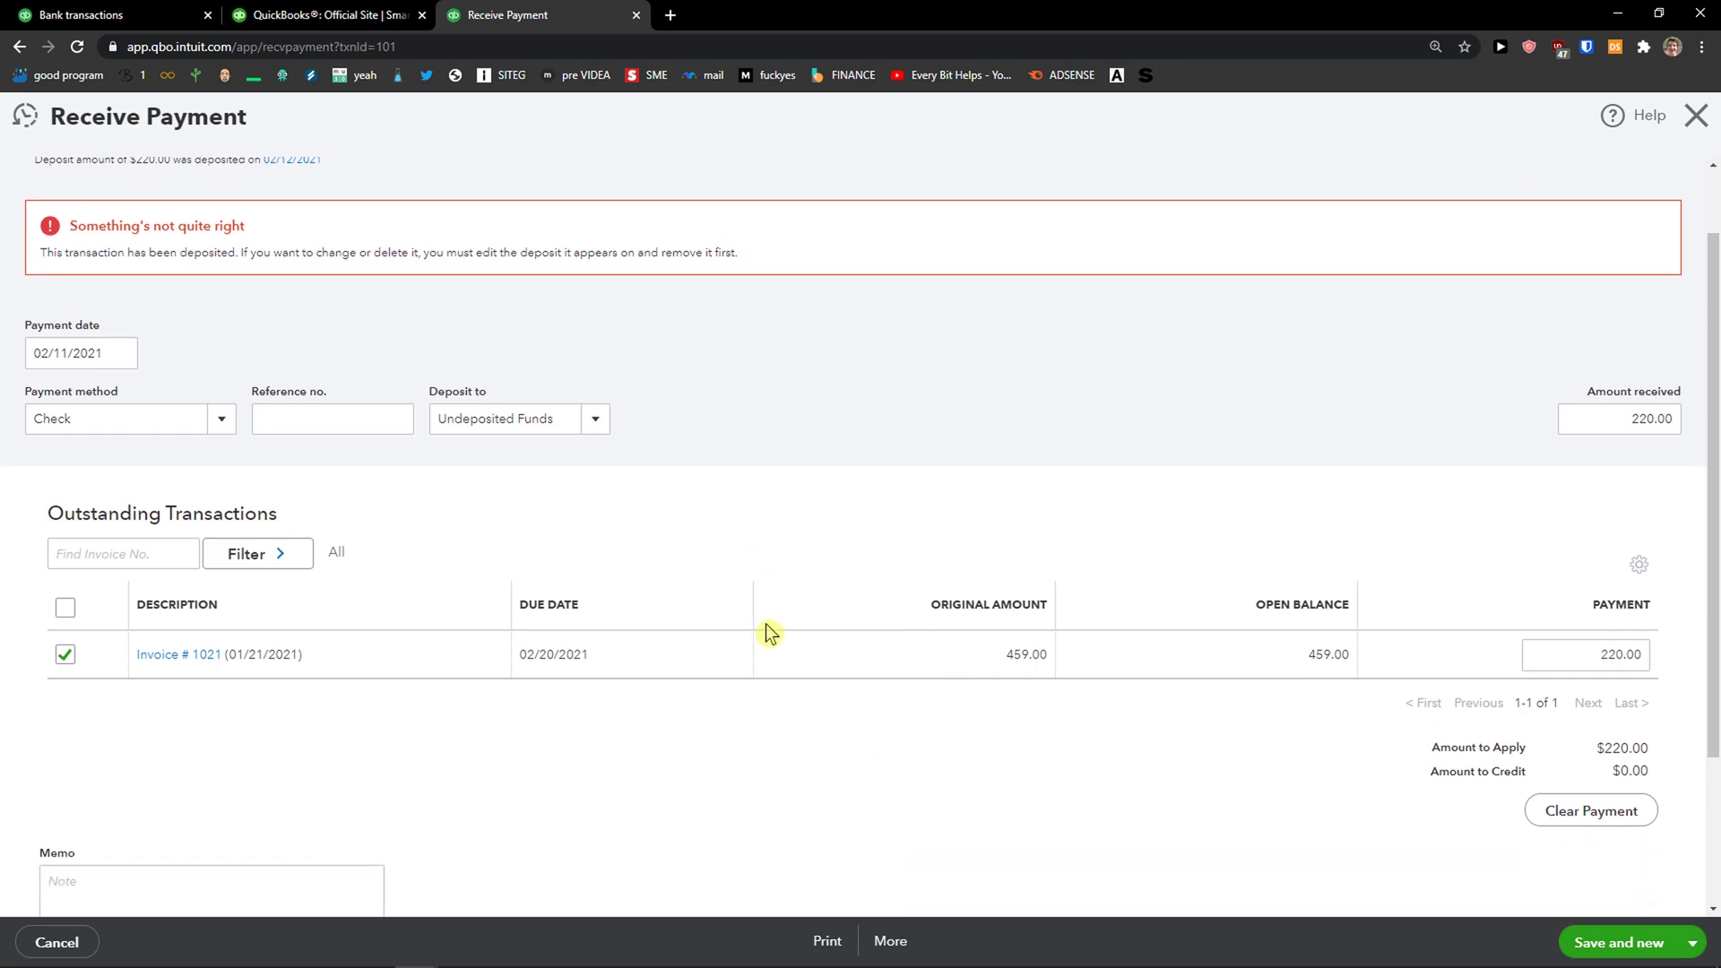
{"action": "left_click_drag", "start_coordinate": [81, 251], "coordinate": [274, 251]}
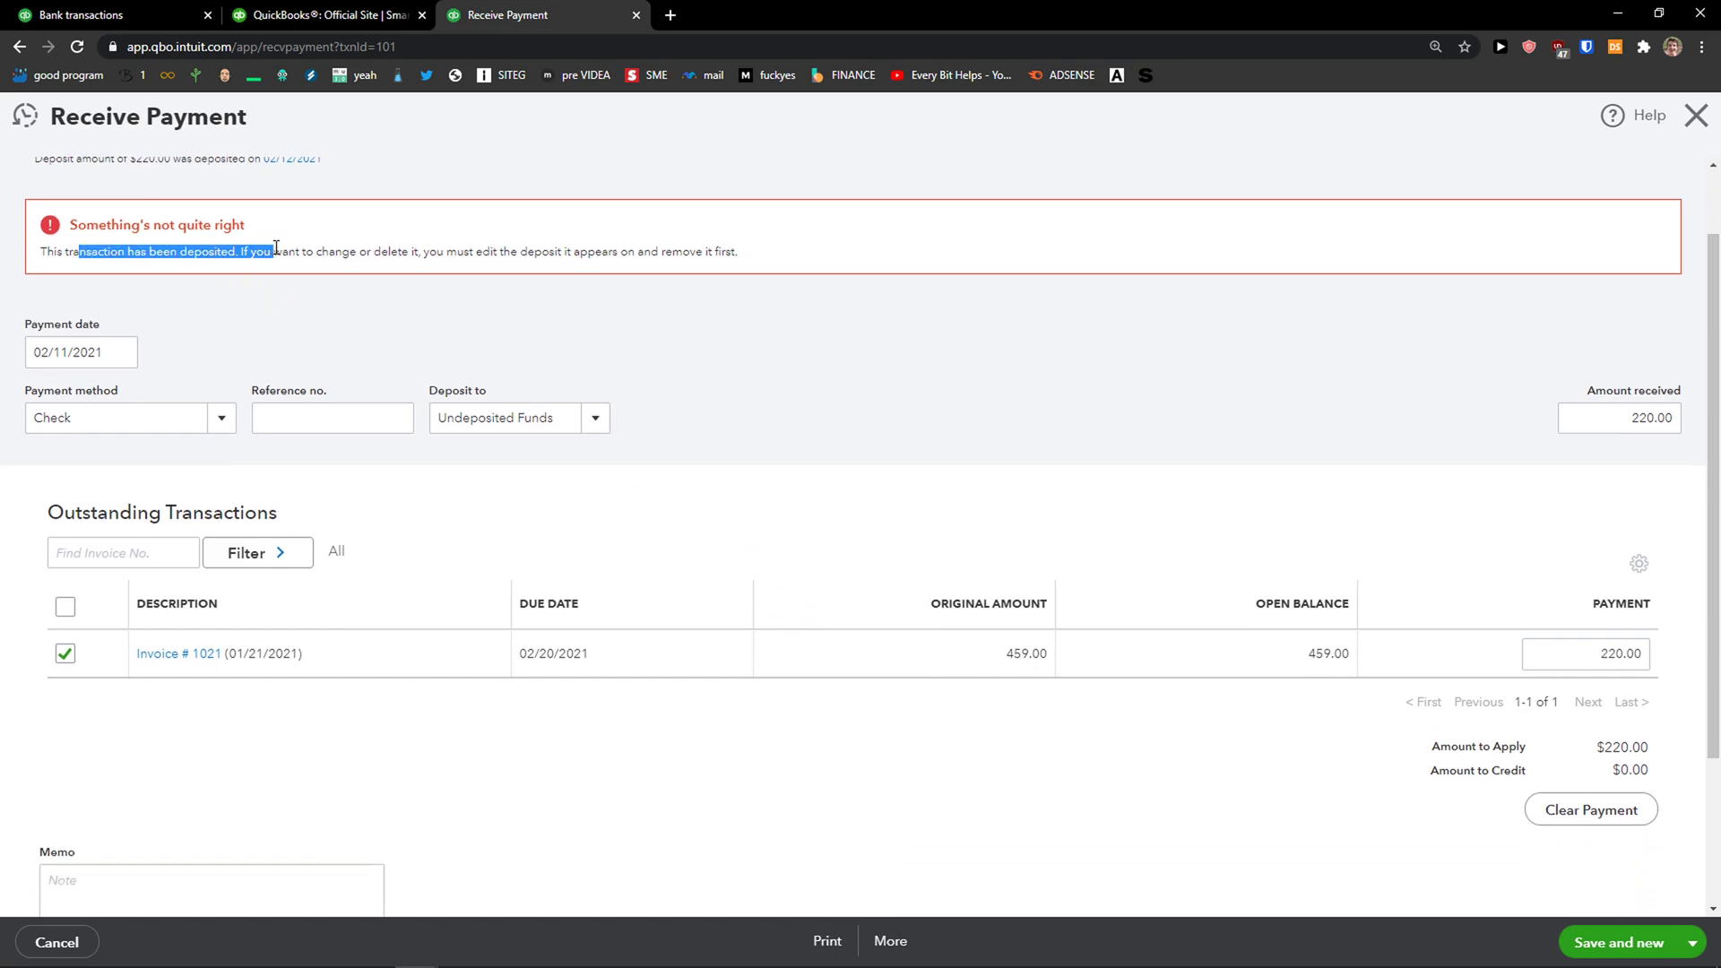
{"action": "left_click_drag", "start_coordinate": [274, 251], "coordinate": [516, 251]}
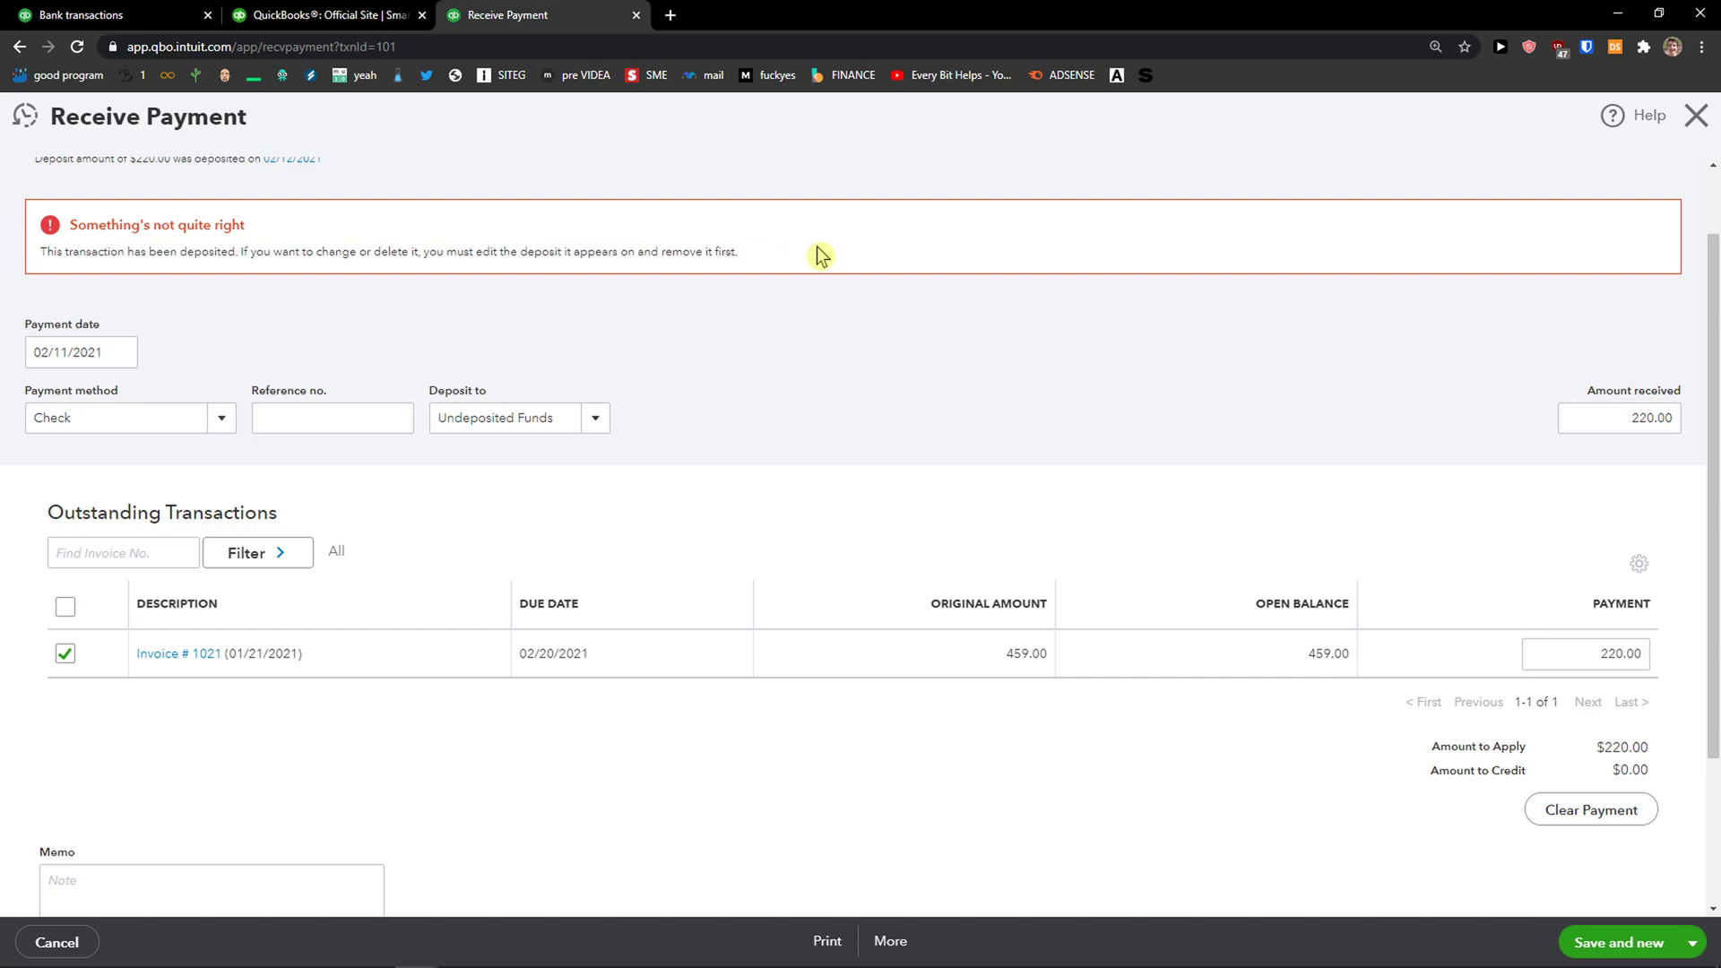
{"action": "mouse_move", "coordinate": [920, 887]}
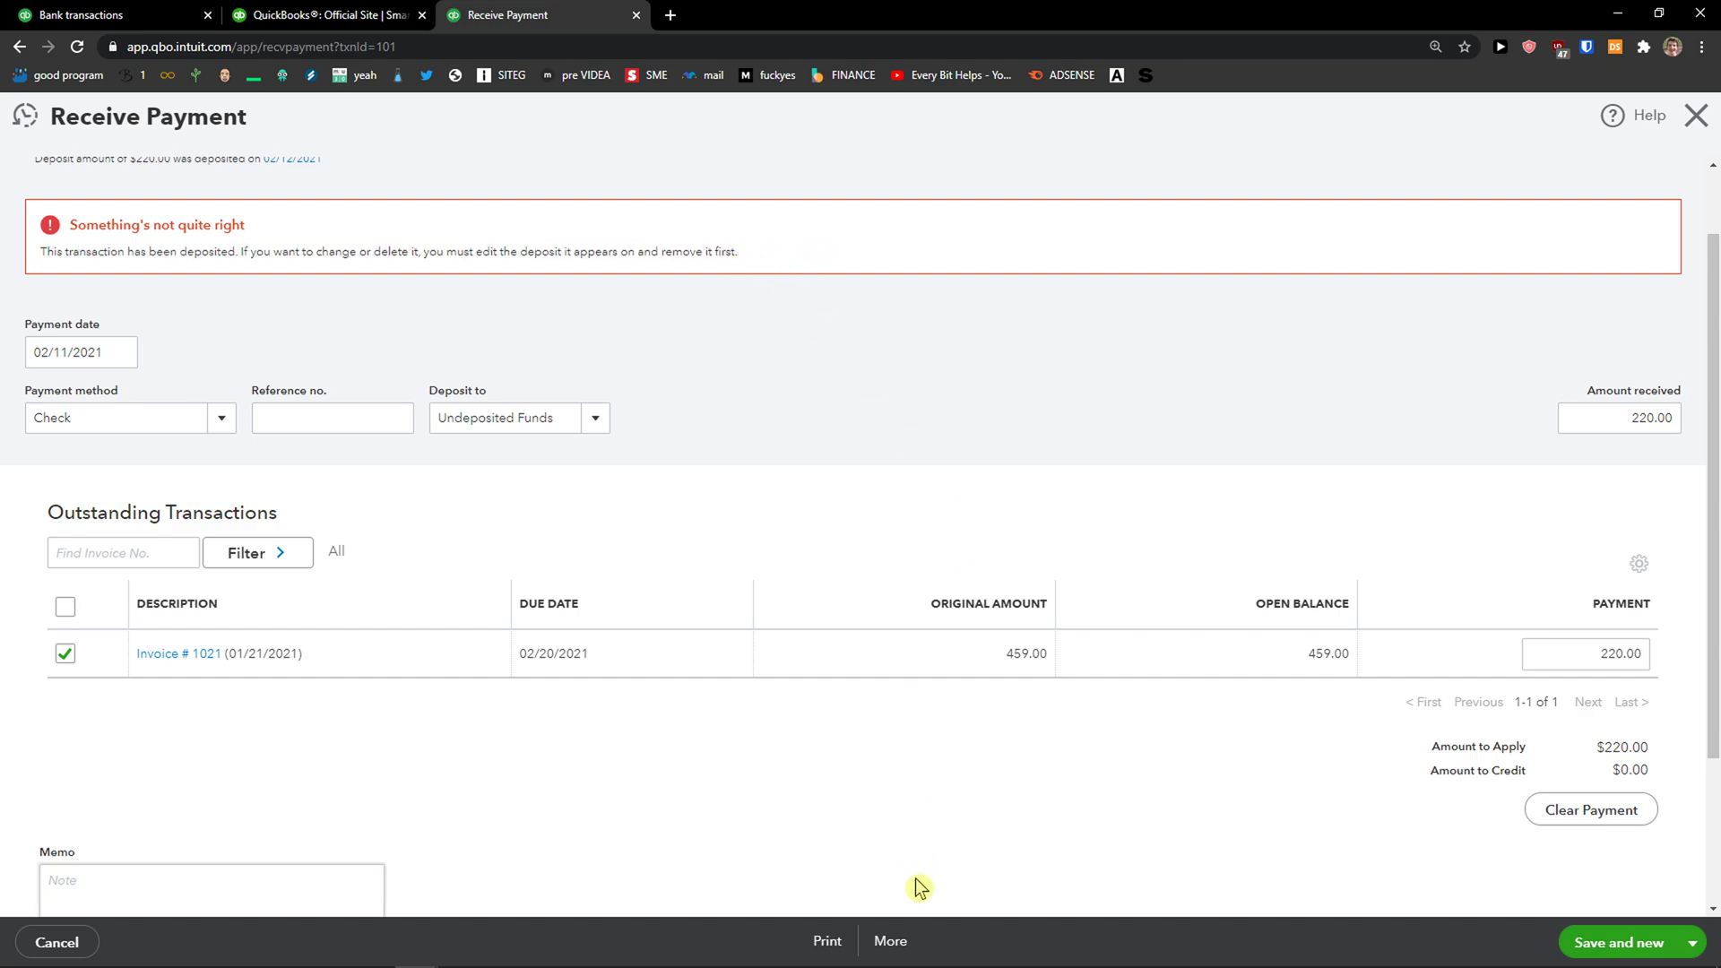